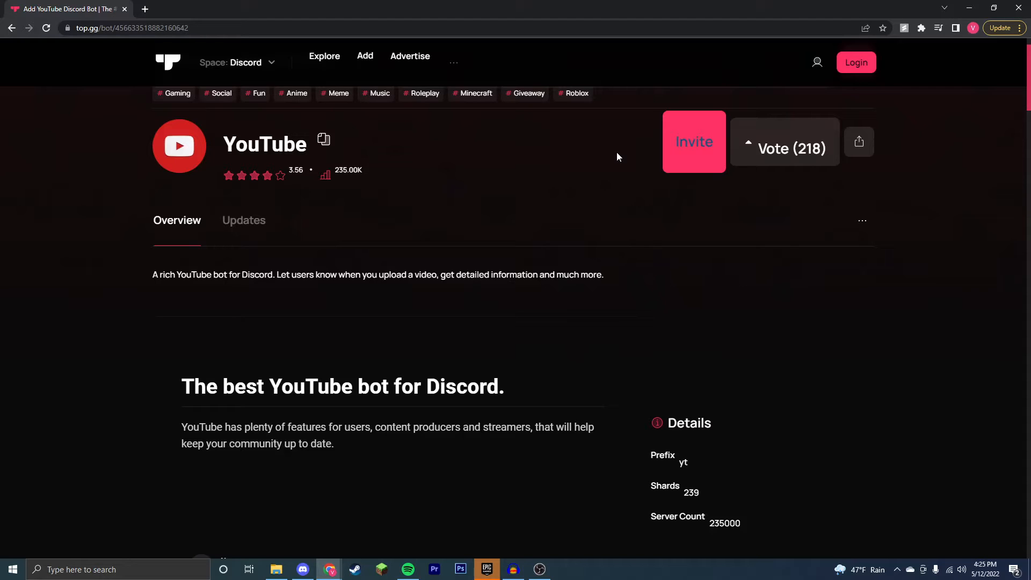
mouse_move(604, 151)
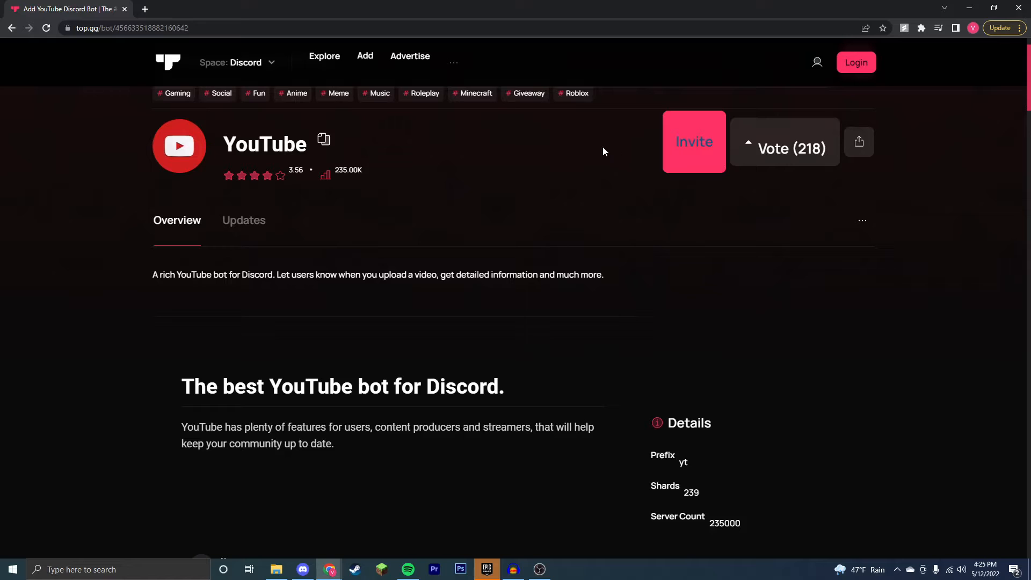
Start inviting the YouTube bot from its top.gg page
click(692, 142)
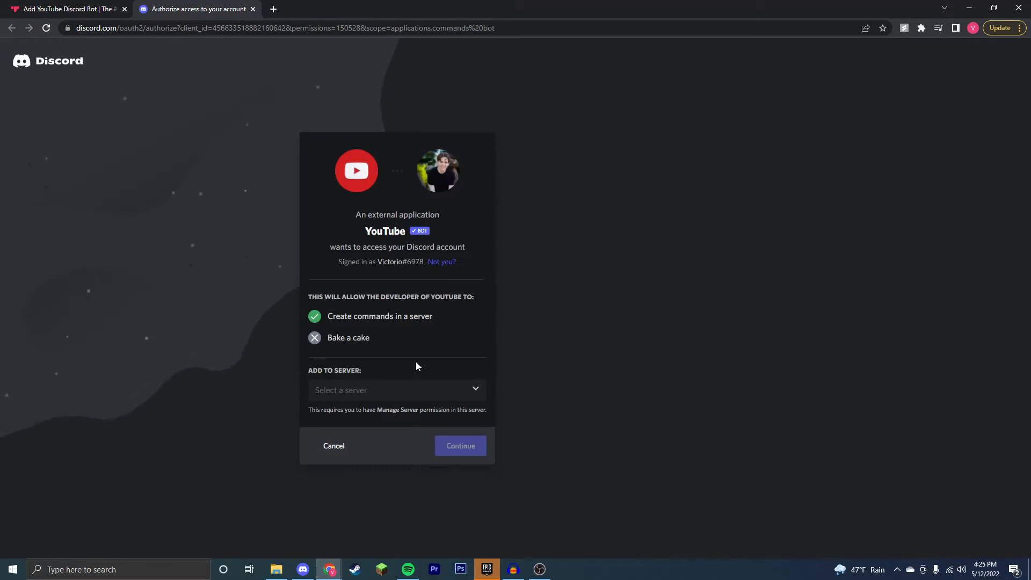
mouse_move(408, 459)
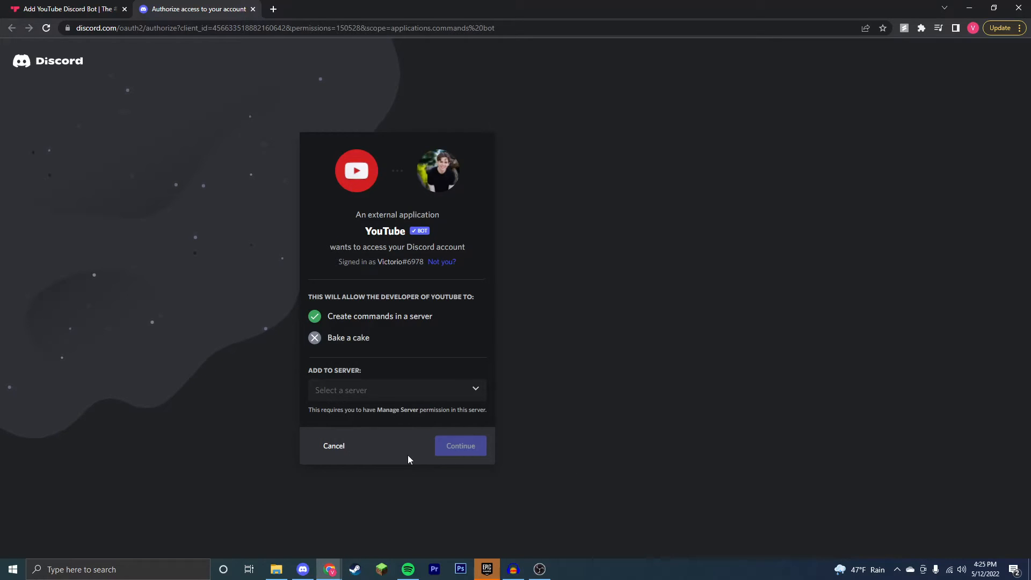
Add the bot to Victor's Test Server, authorize it, and switch to the Discord app
click(396, 390)
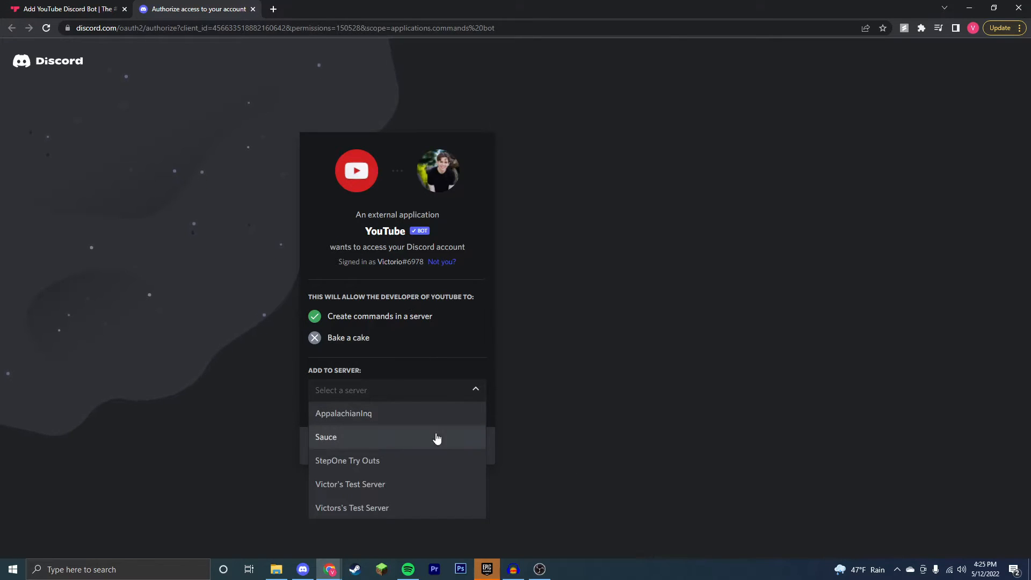
mouse_move(427, 489)
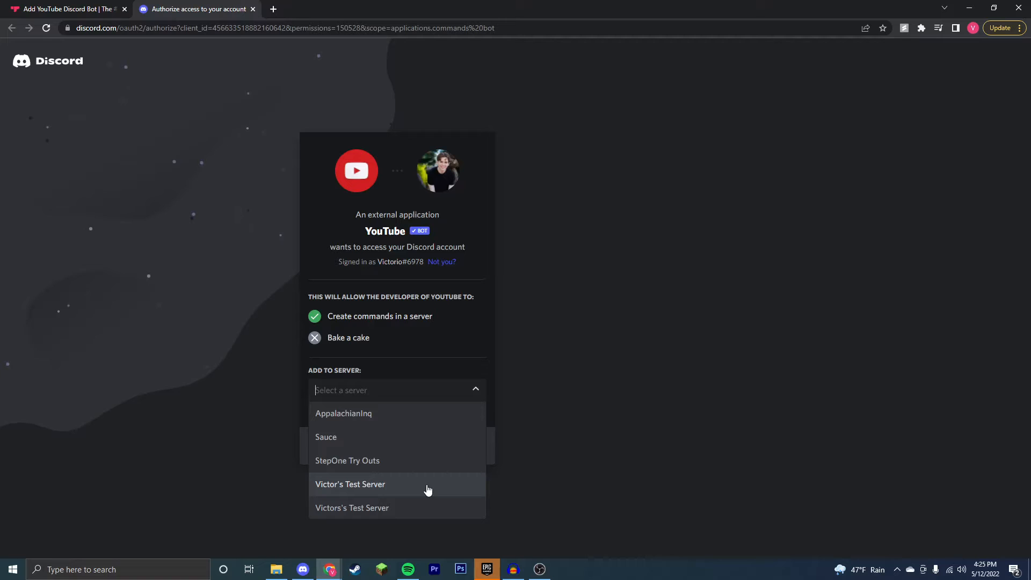
click(350, 484)
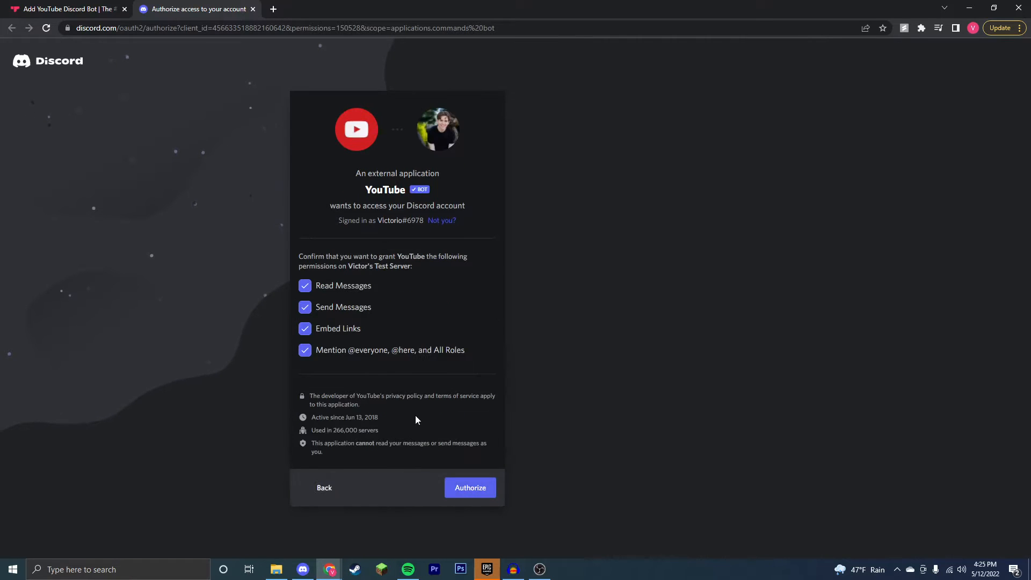
click(469, 488)
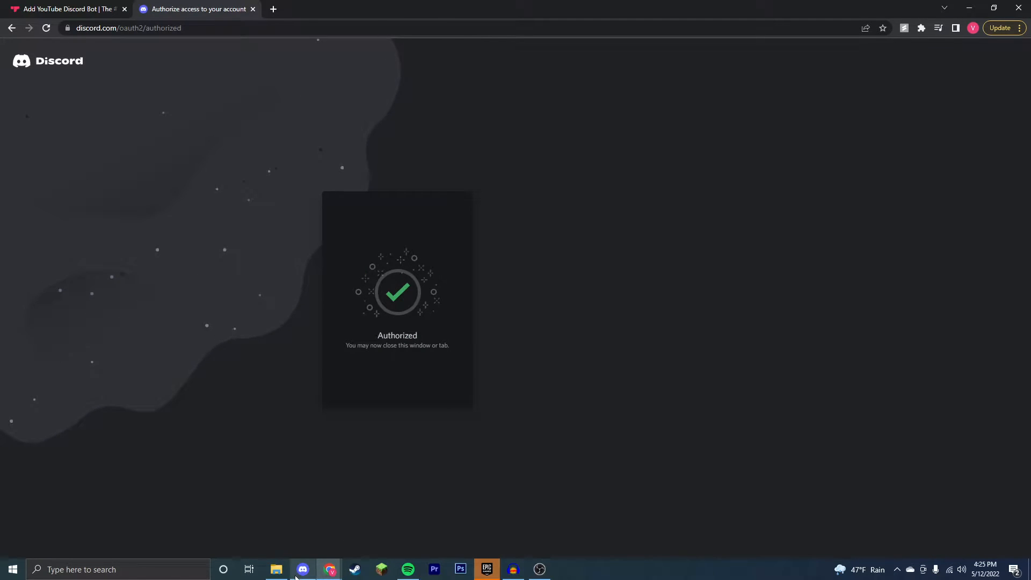
click(301, 569)
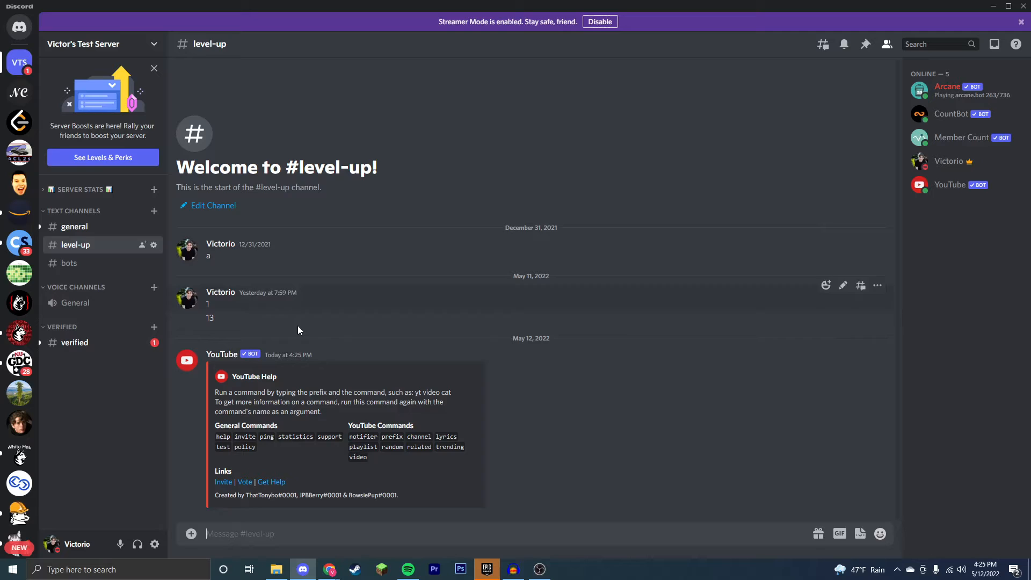
Subscribe #level-up to Victor's Tech Tutorials with 'yt notifier add', then list subscriptions
double_click(362, 437)
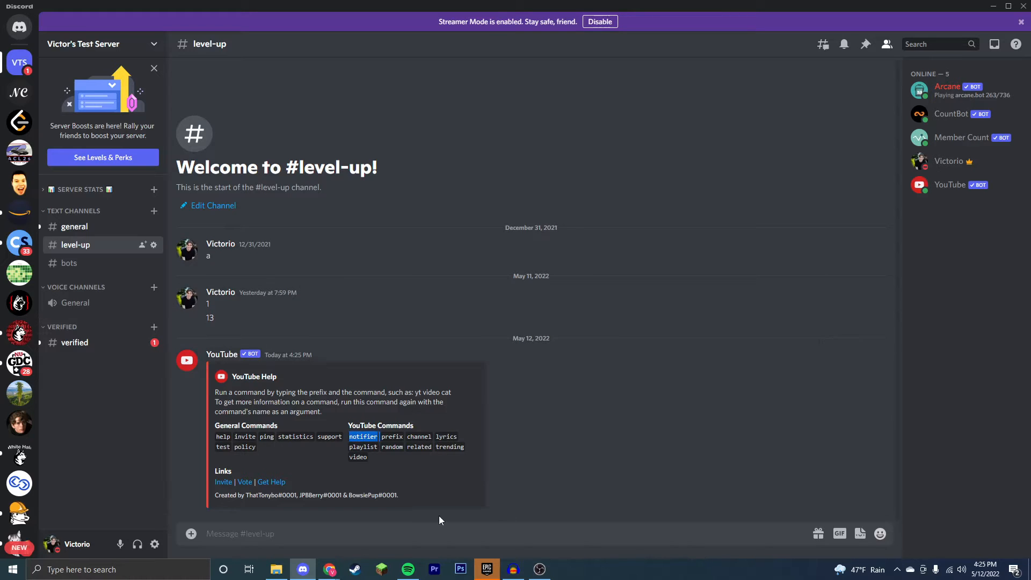
text(yt notifier)
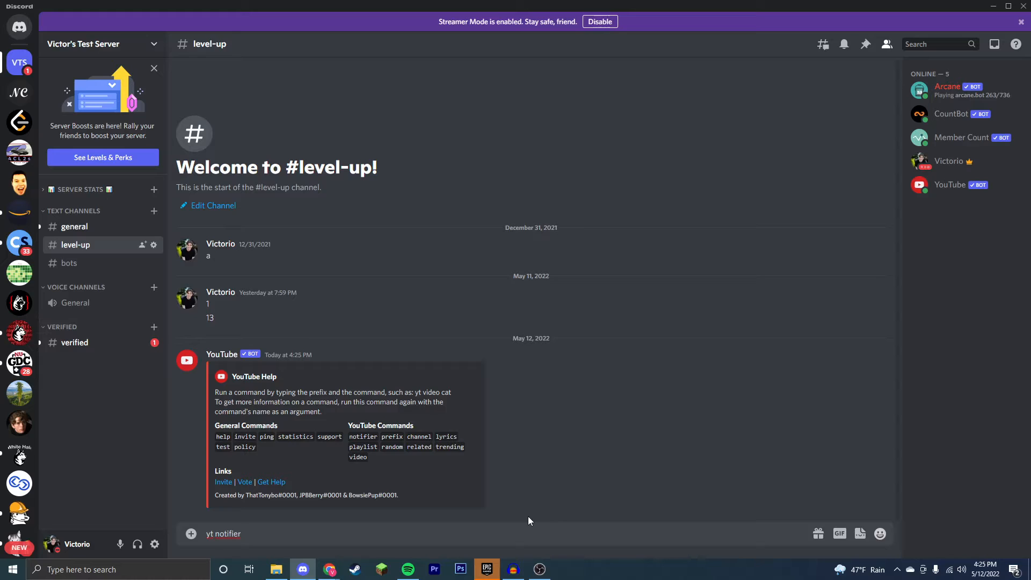
text(add)
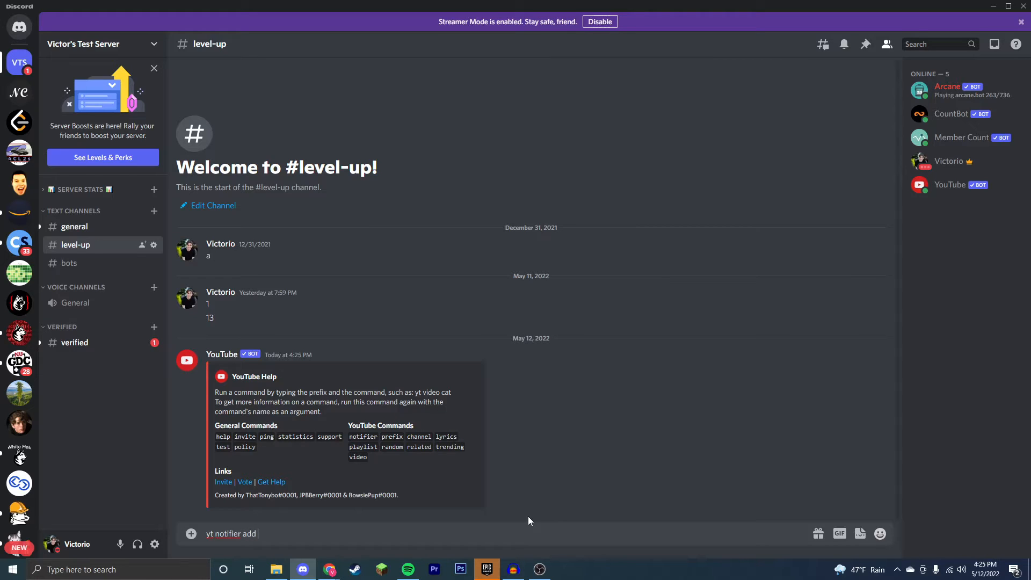
text(Victor's)
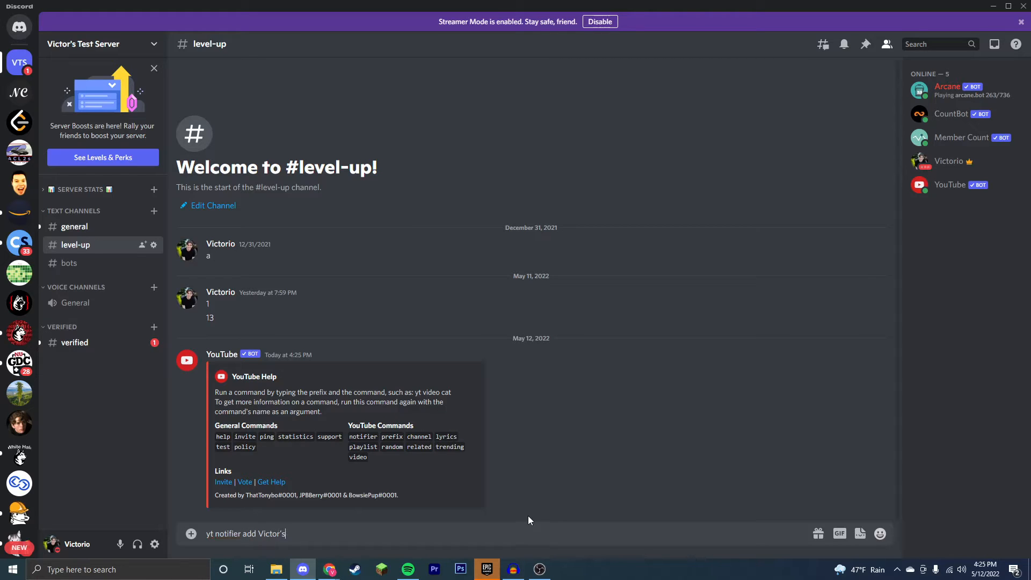
key(Return)
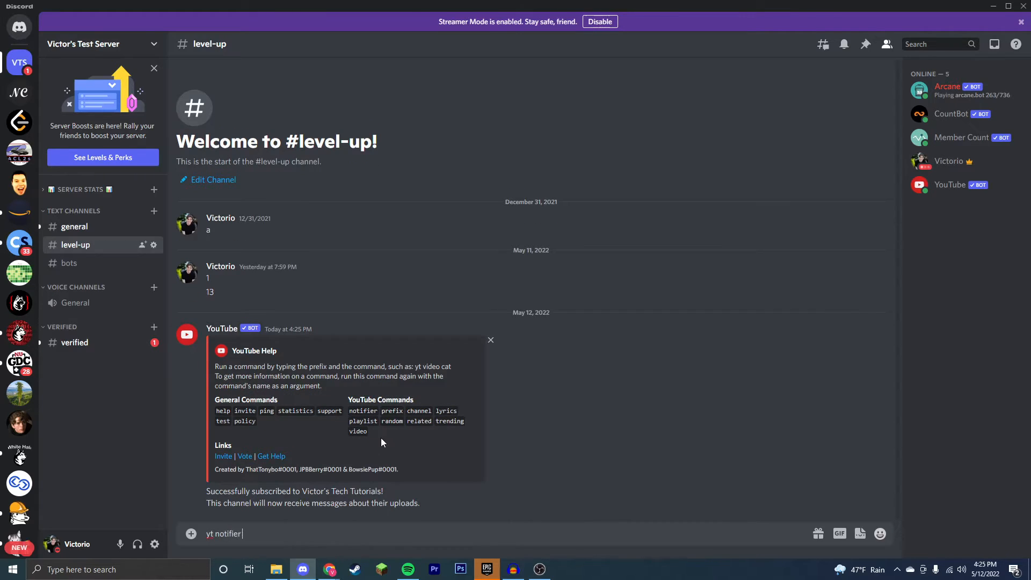
key(Return)
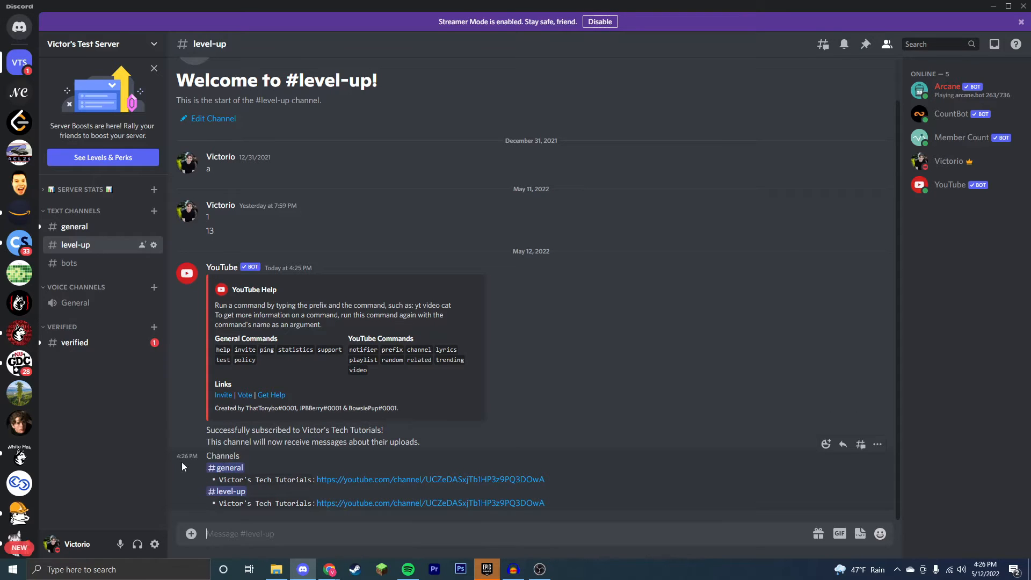
mouse_move(142, 226)
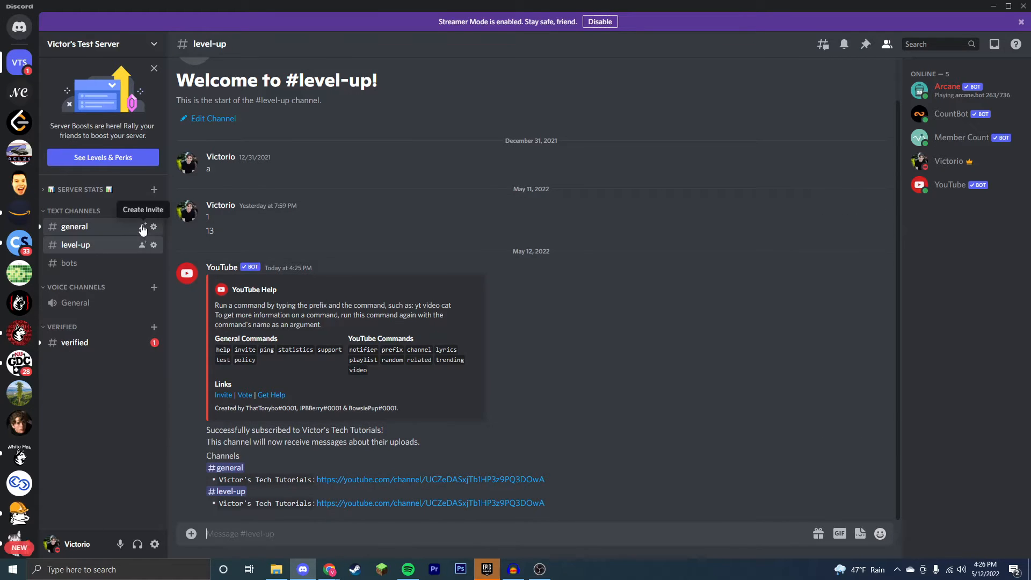
mouse_move(58, 238)
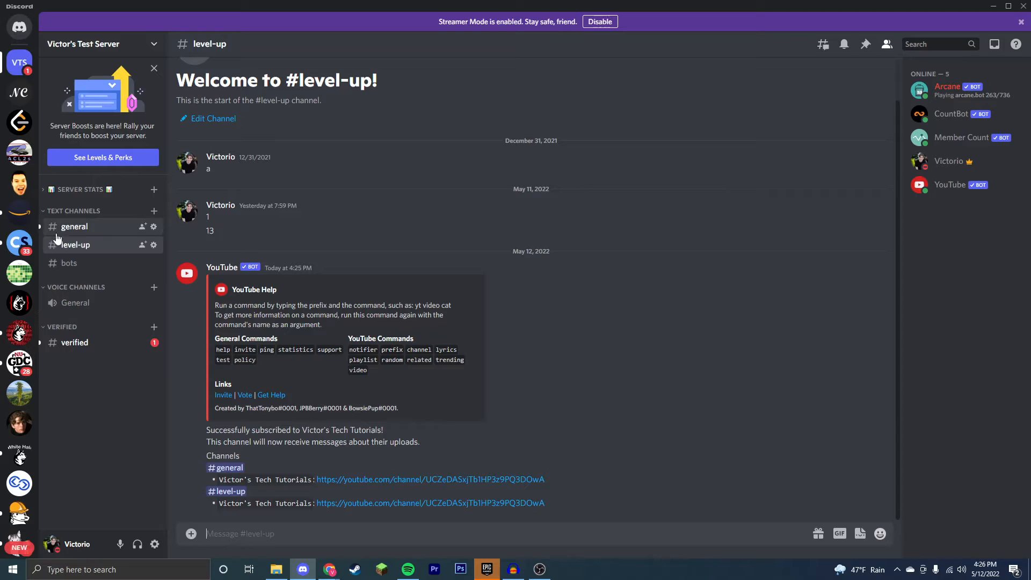
mouse_move(514, 554)
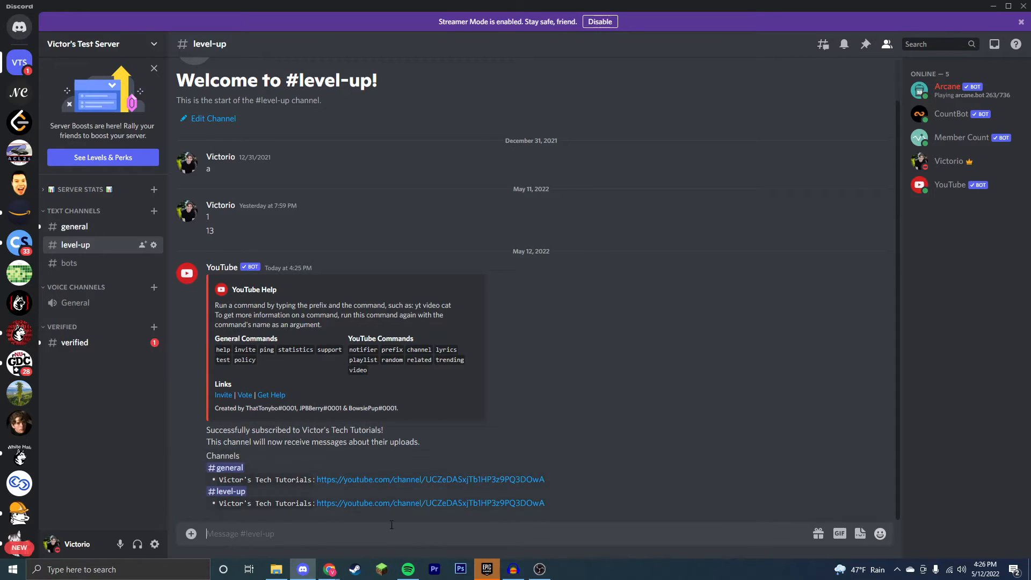
Subscribe #level-up to MrBeast with 'yt notifier add MrBeast'
text(yt)
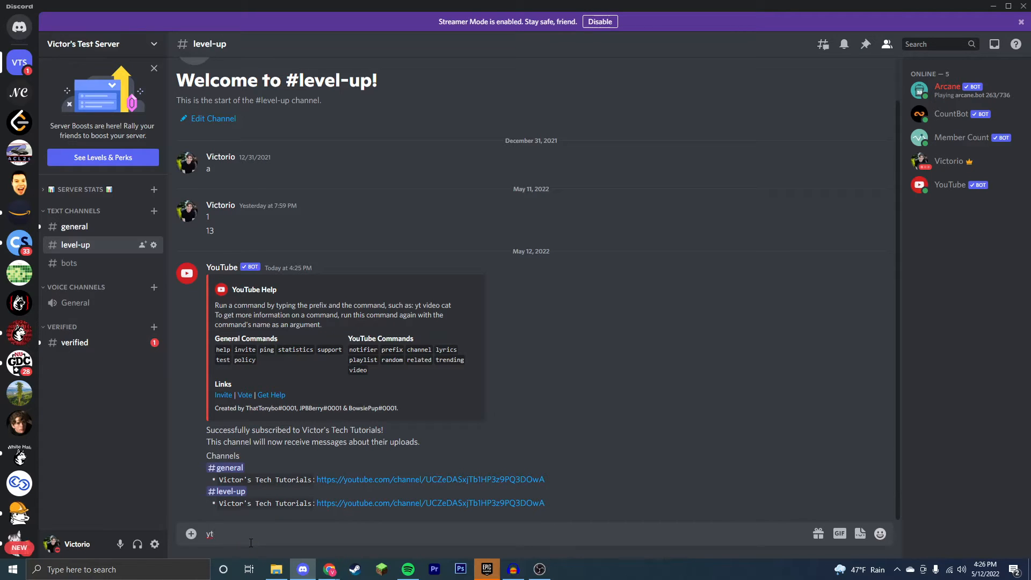
text(notifier)
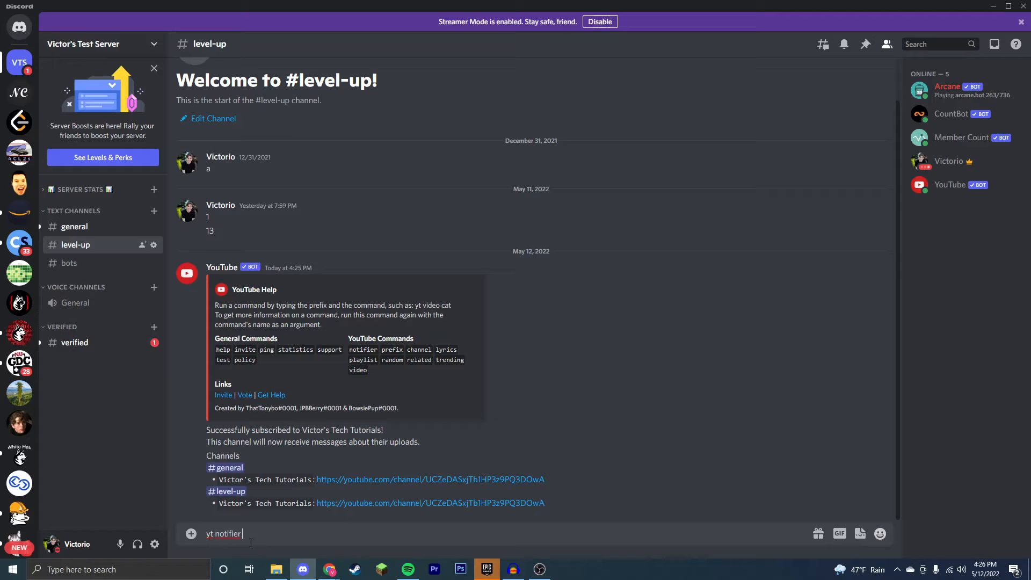
text(add MrBea)
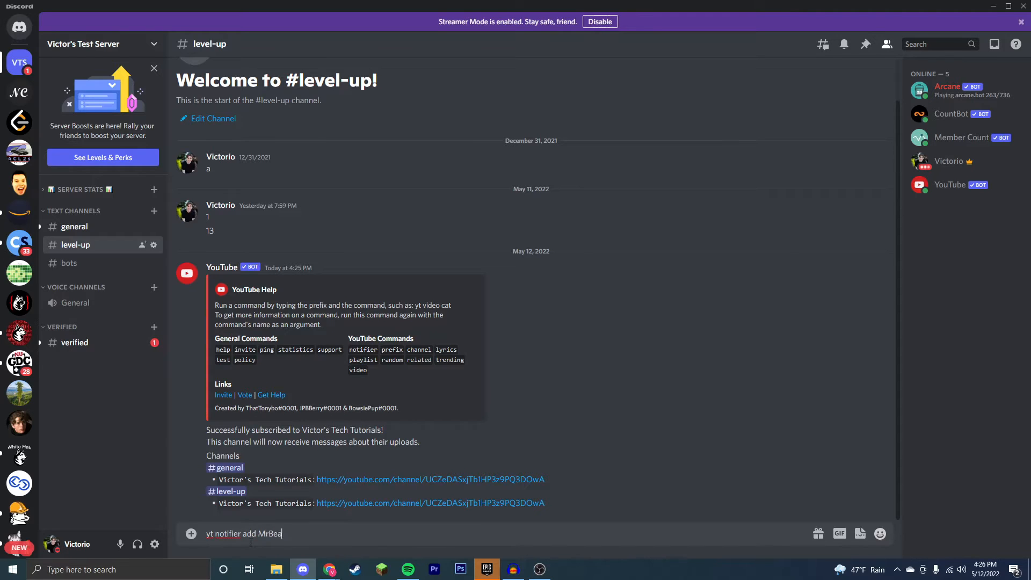
key(Return)
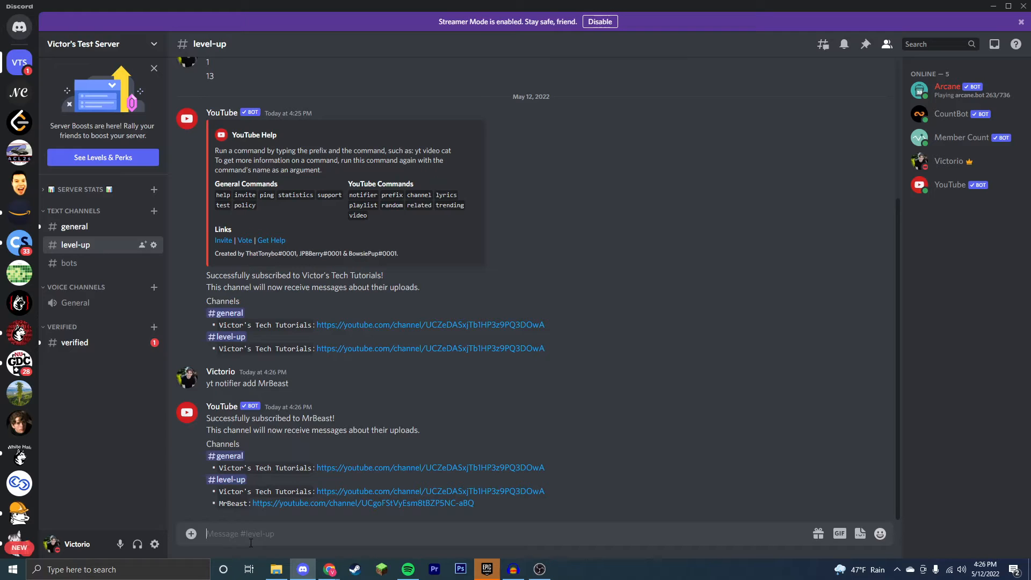
Unsubscribe #level-up from MrBeast with 'yt notifier remove'
text(yt notifier)
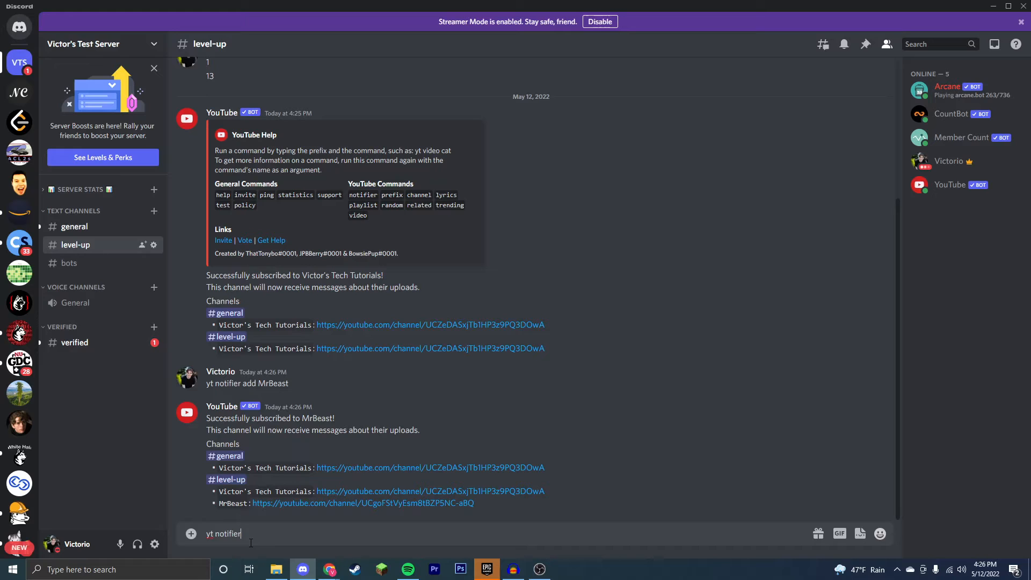
key(Return)
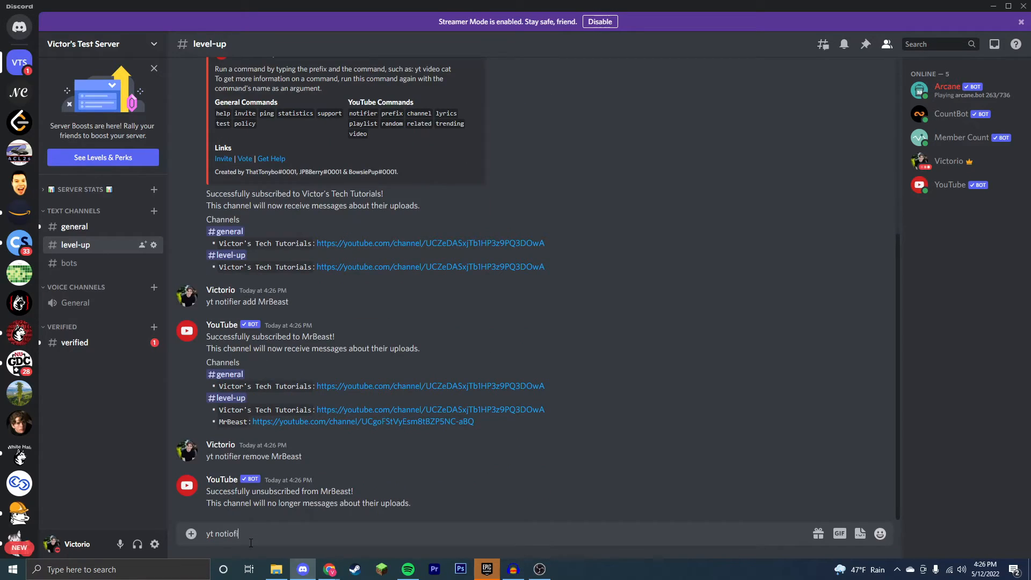
key(Return)
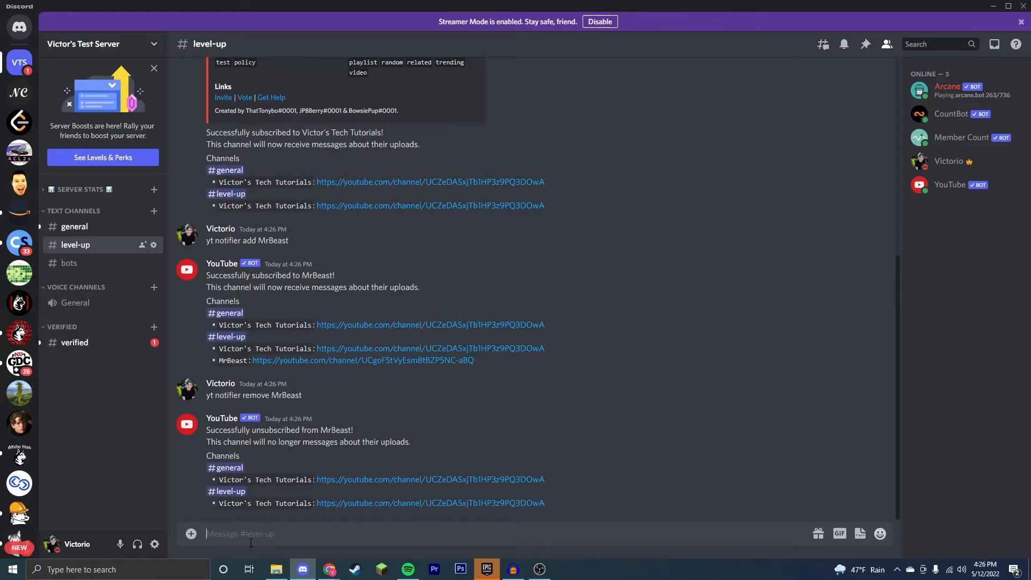
scroll(up, 3)
text(yt notifier remove MrBeas)
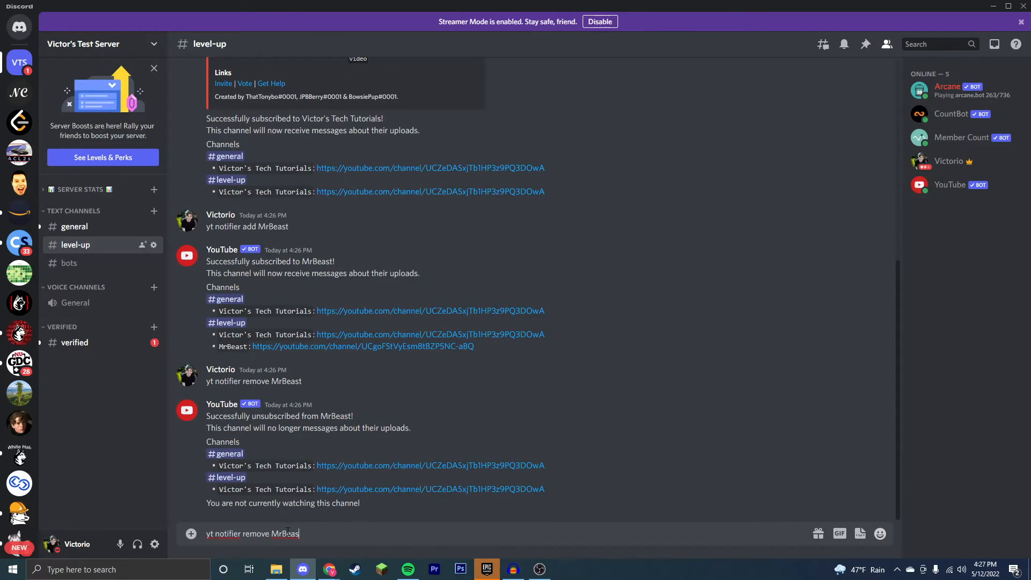
Unsubscribe #level-up from Victor's Tech Tutorials and review the notifier help embed
text(Vict)
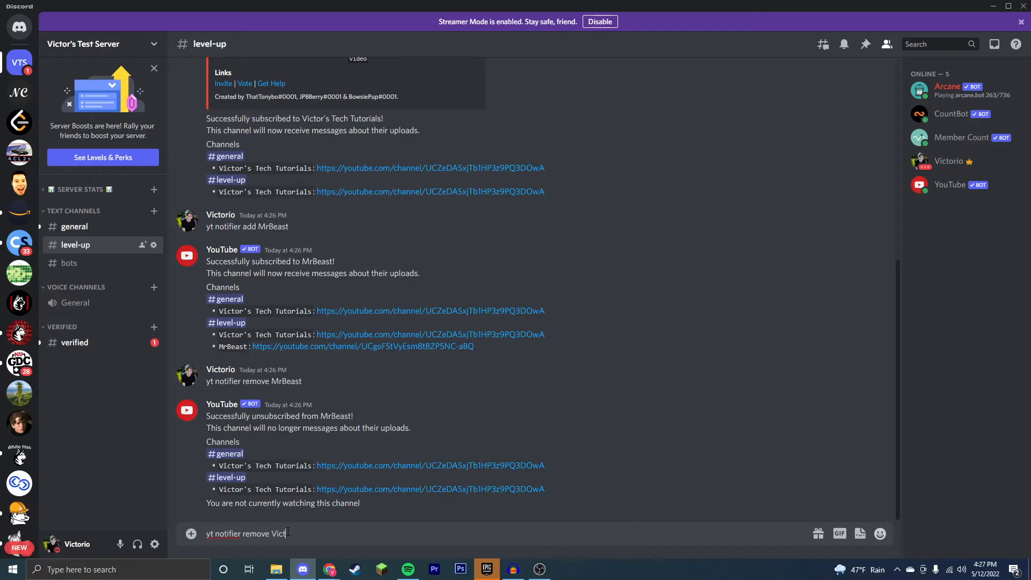
text(or's Tech Tu)
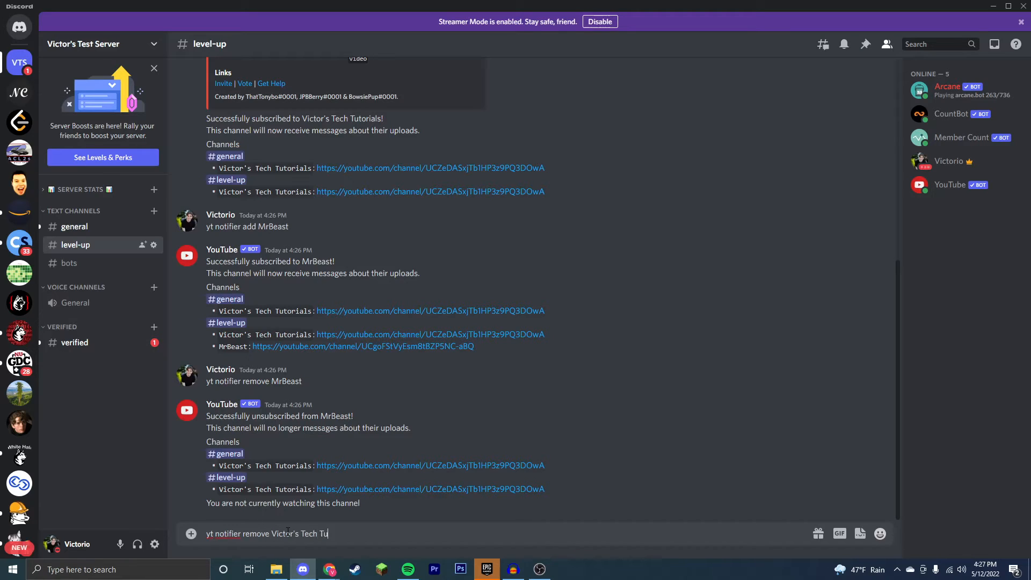
text(torials)
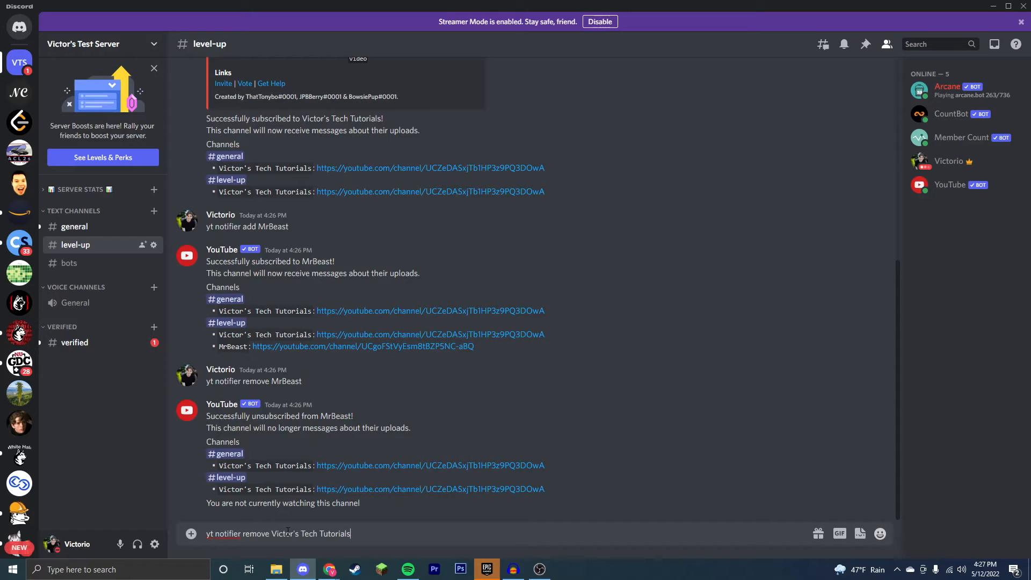
key(Return)
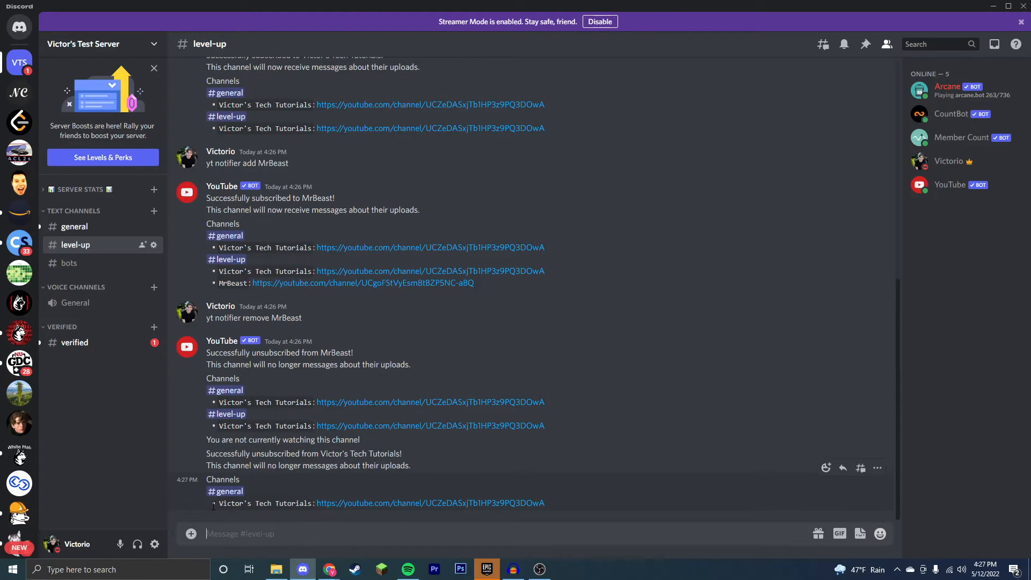
scroll(up, 3)
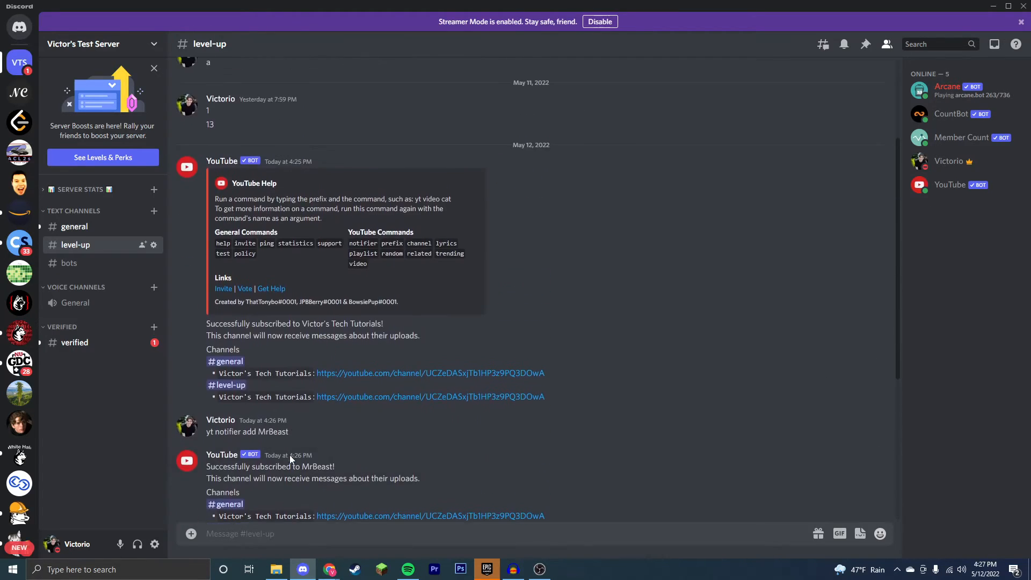
scroll(down, 3)
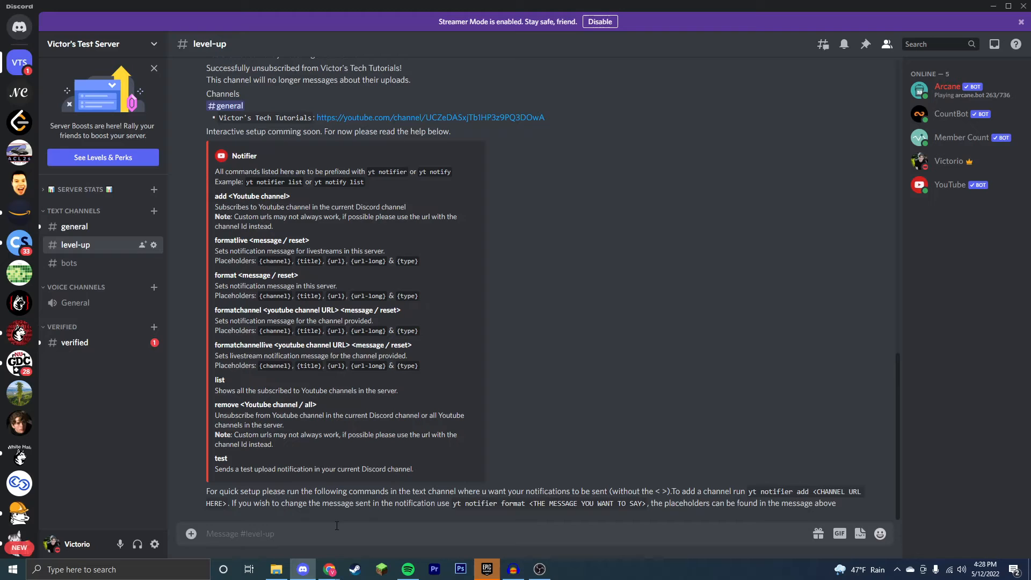
Set Victor's Tech Tutorials live message to 'Victor is Live!' via formatchannellive with the channel URL
text(yt)
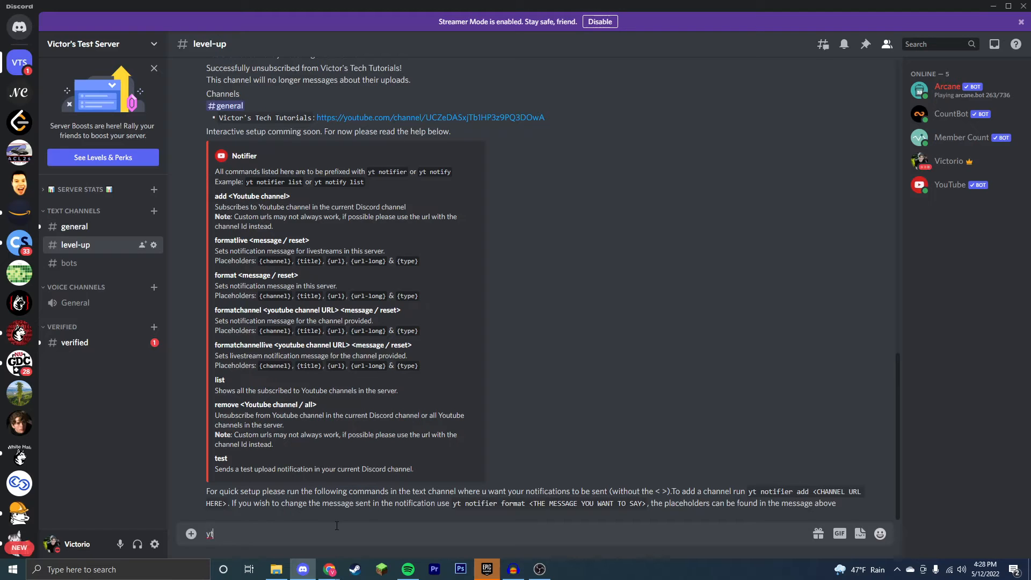
text(notifier forma)
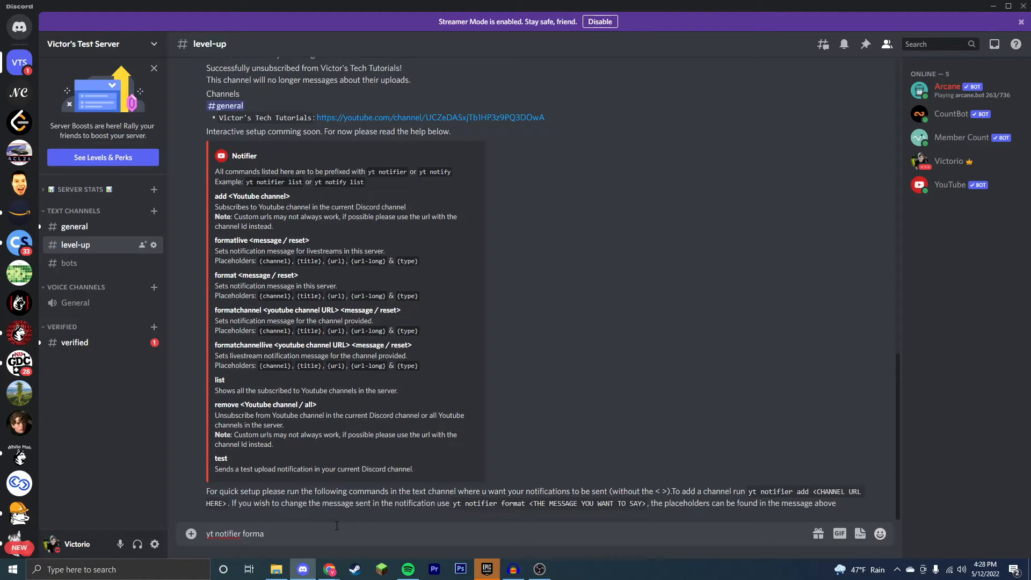
text(tchannellive)
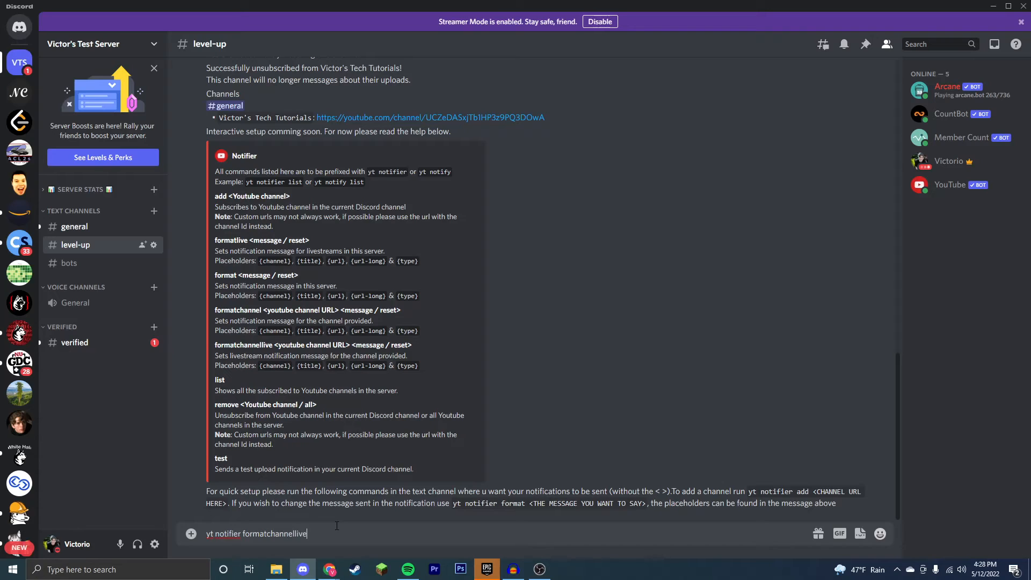
text(https://www.youtube.com/channel/UCZeDASxjTb1HP3z9PQ3DOwA)
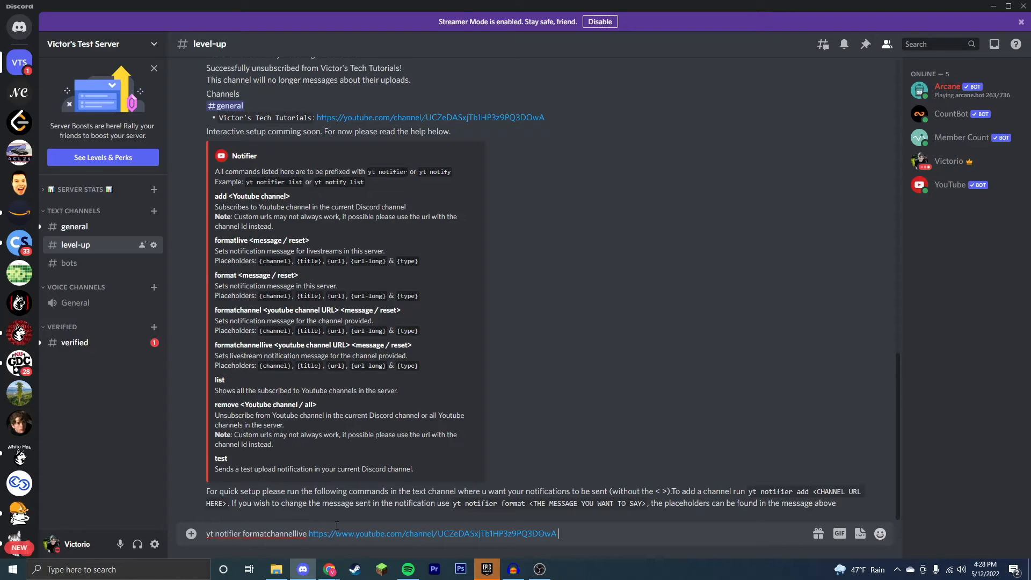
text(Victor)
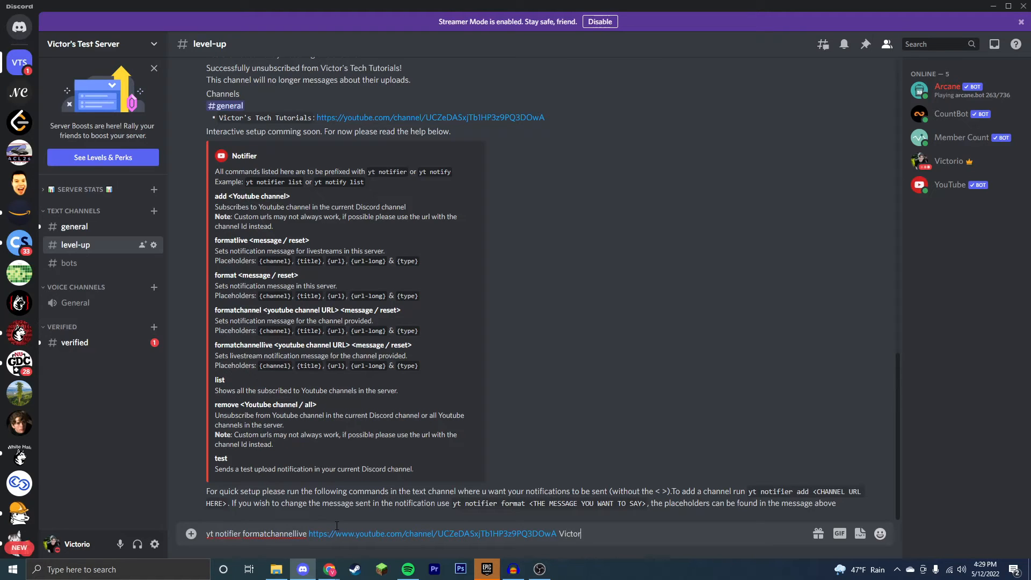
text(is Li)
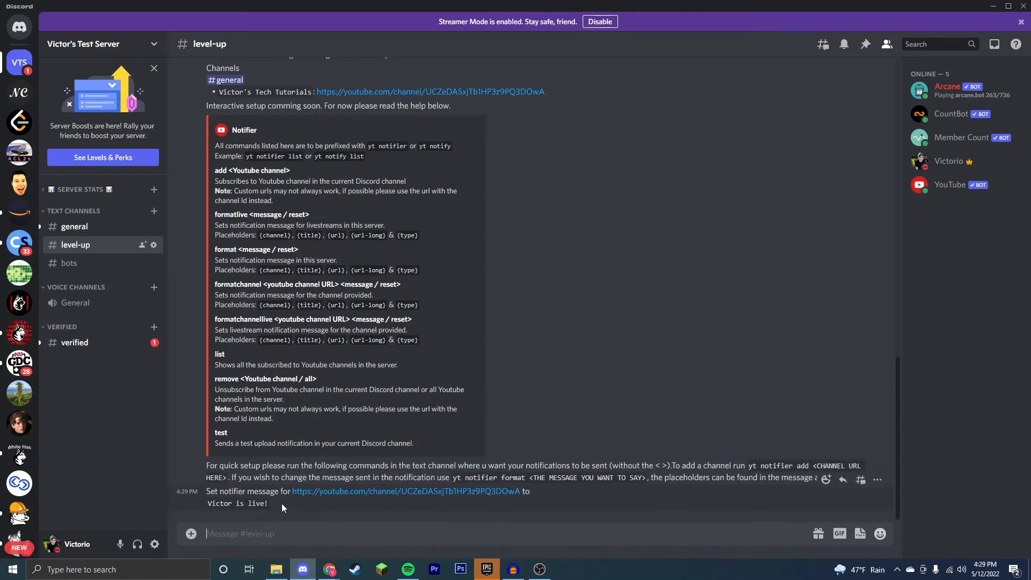
double_click(236, 503)
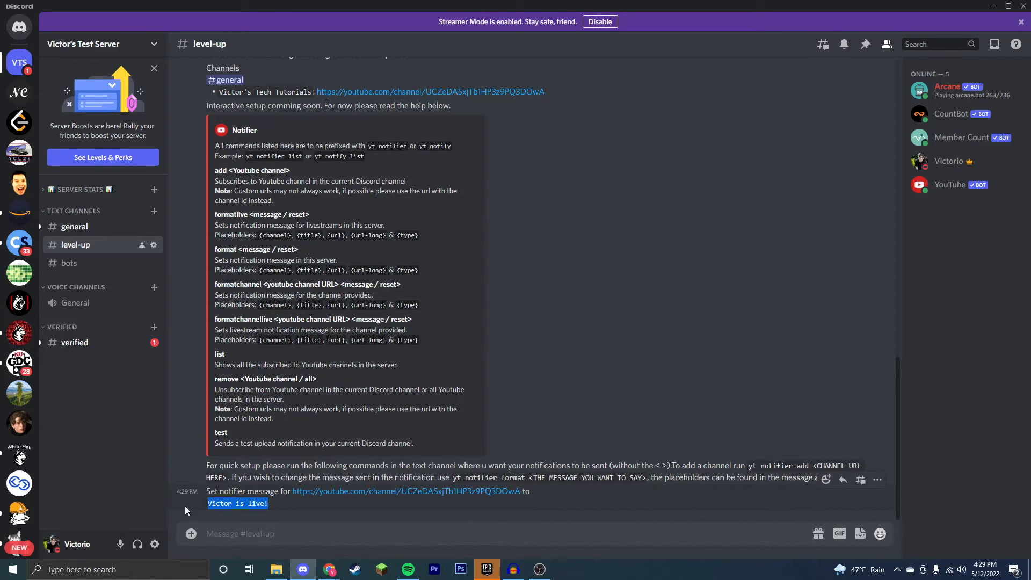
mouse_move(473, 369)
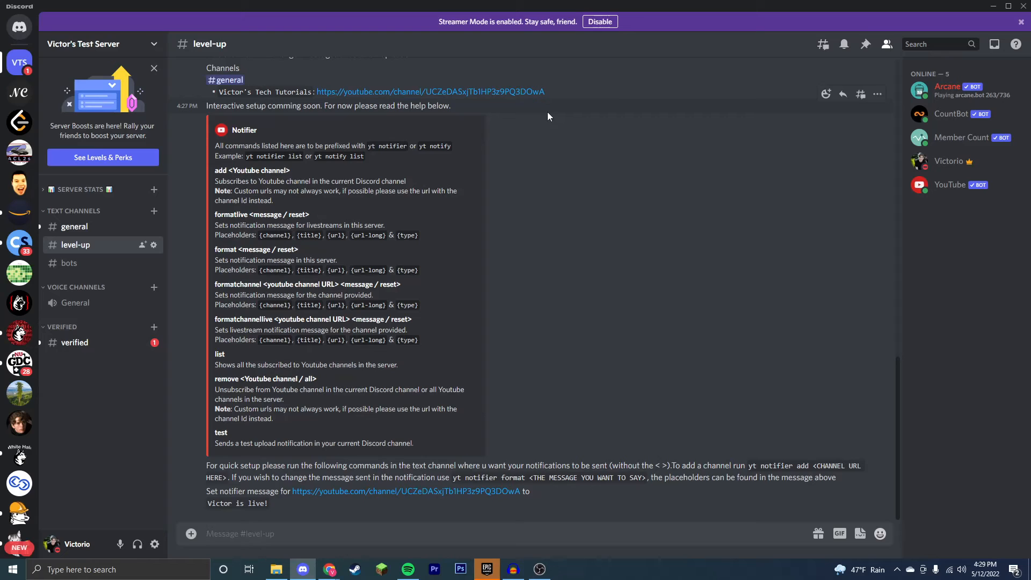
text(yt notifier formatchahnel https://www.youtube.com/channel/UCZeDASxjTb1HP3z9PQ3DOwA)
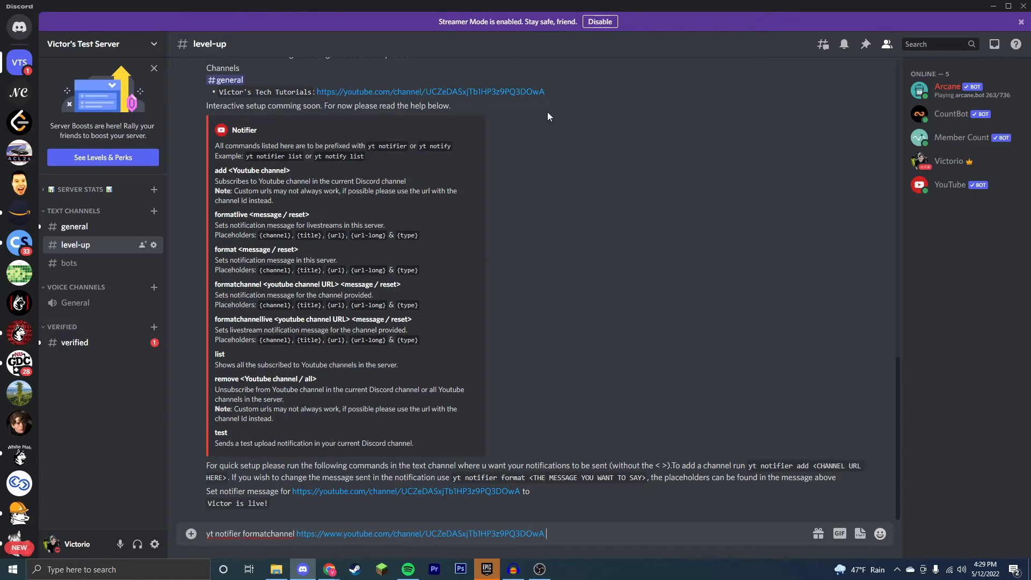
key(Return)
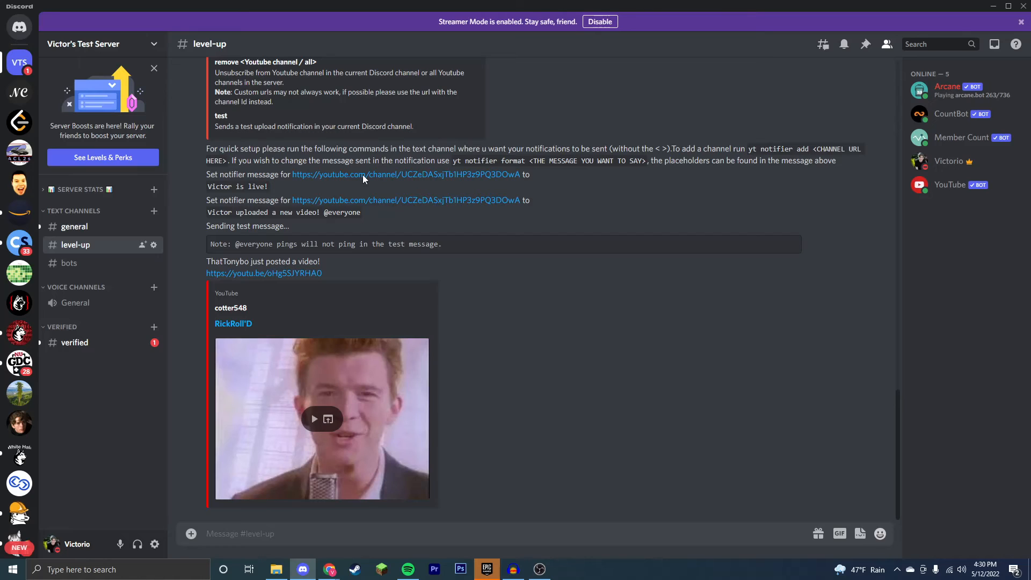
mouse_move(310, 298)
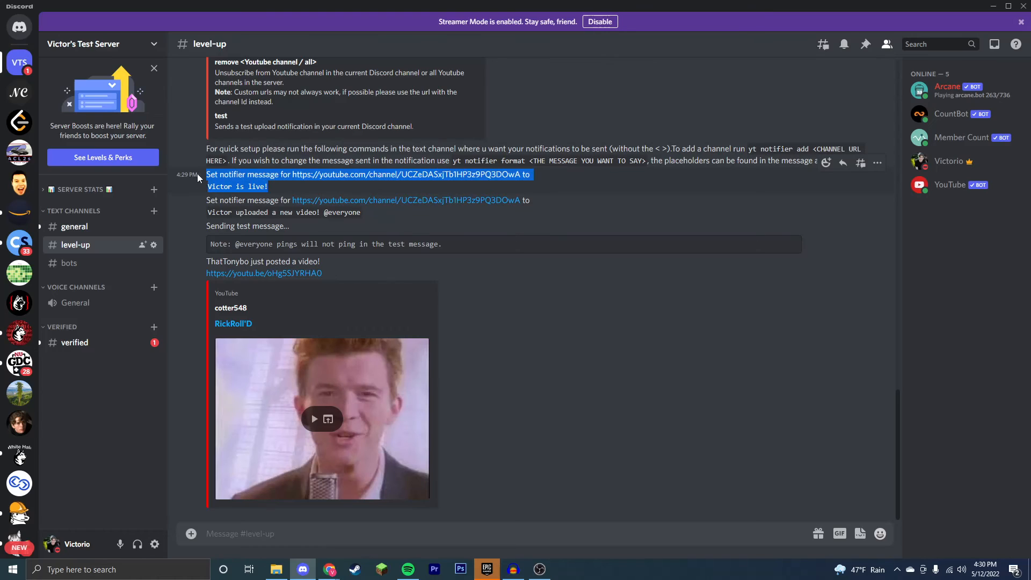
click(315, 227)
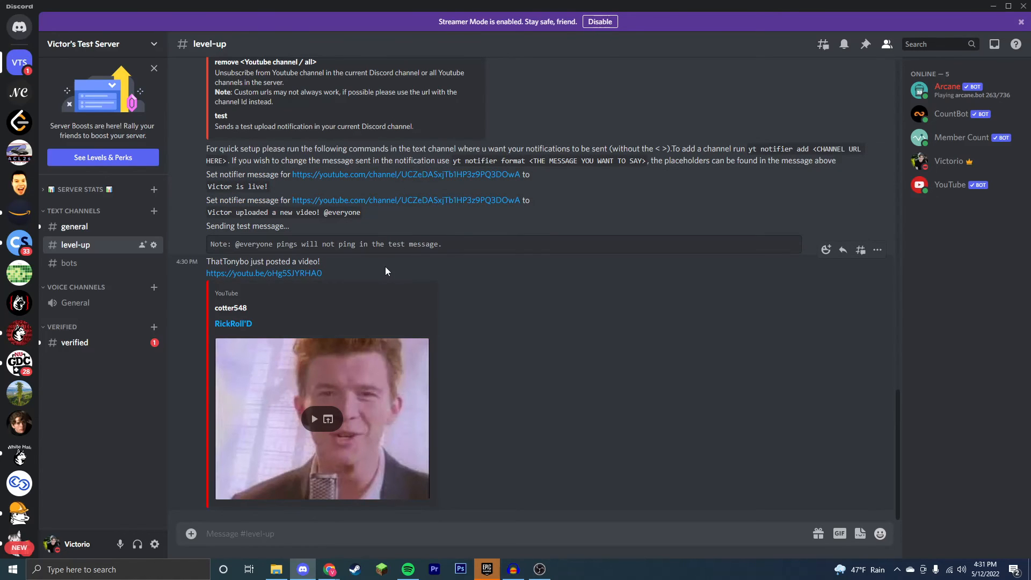
mouse_move(341, 210)
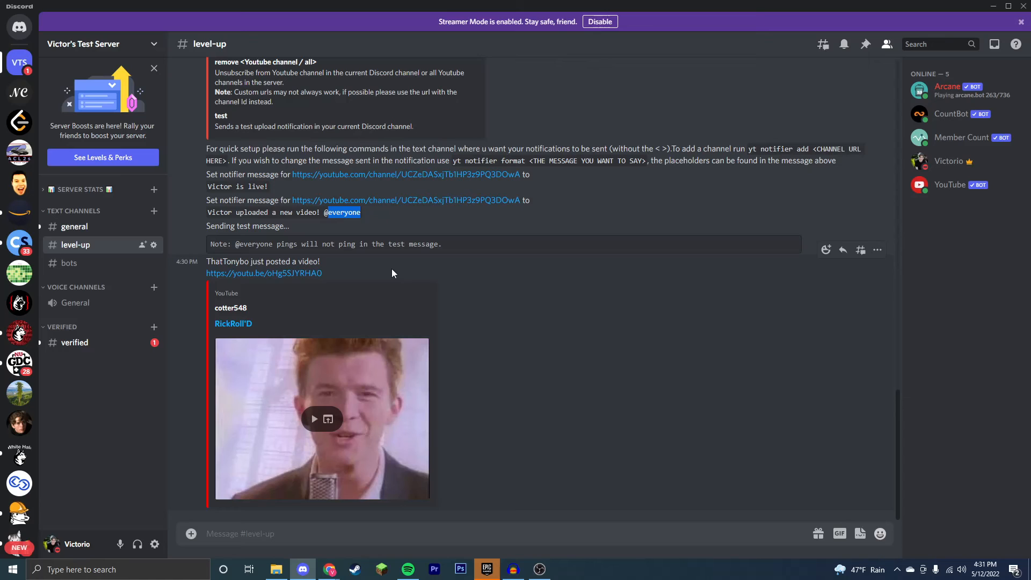
mouse_move(262, 241)
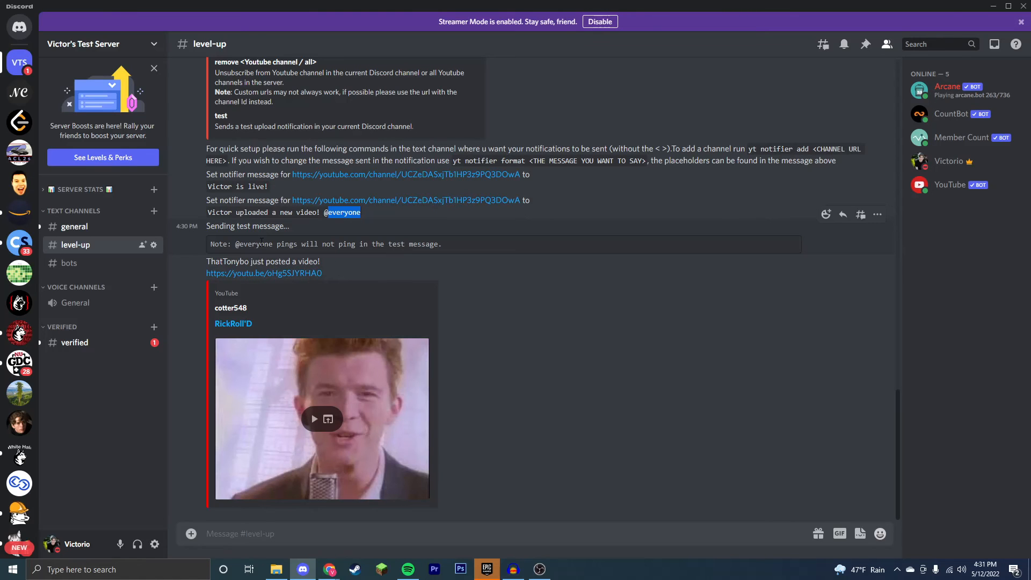
scroll(up, 3)
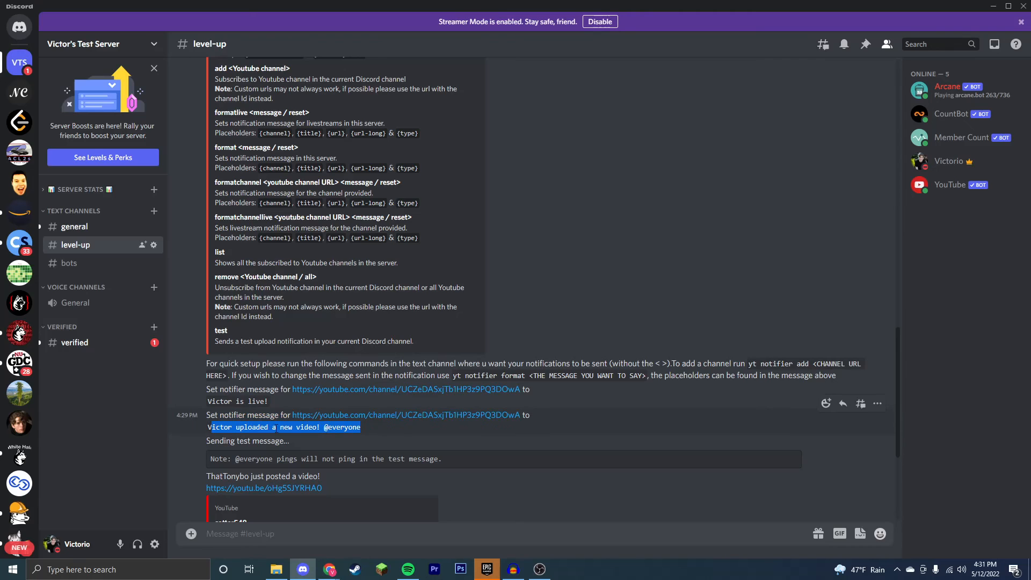
scroll(down, 3)
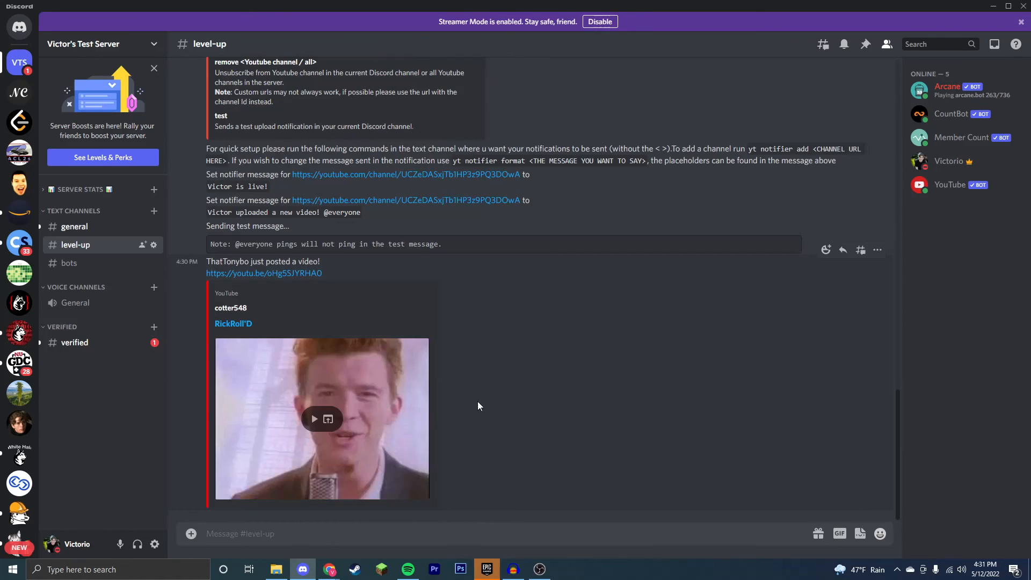
mouse_move(433, 505)
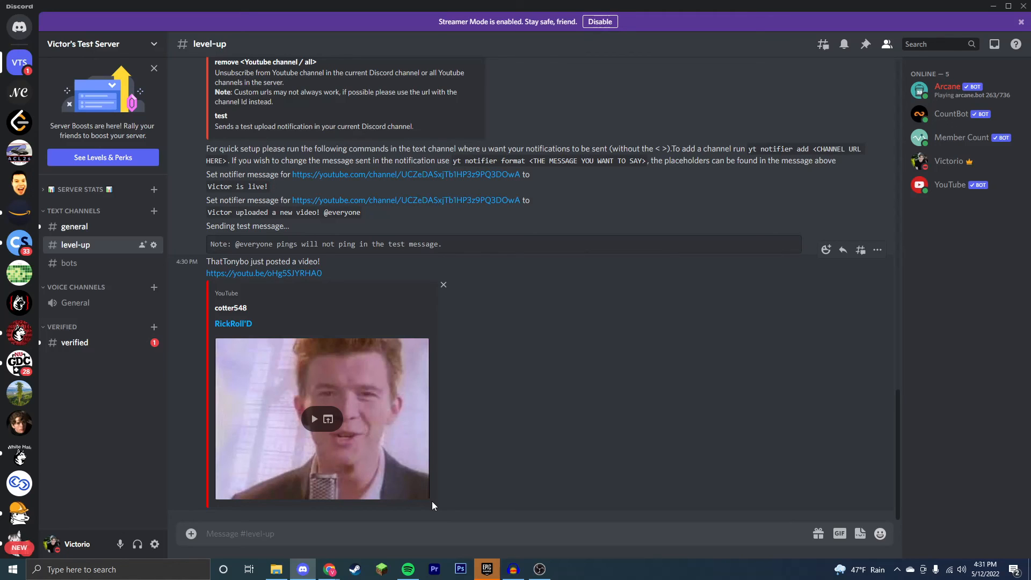
mouse_move(409, 473)
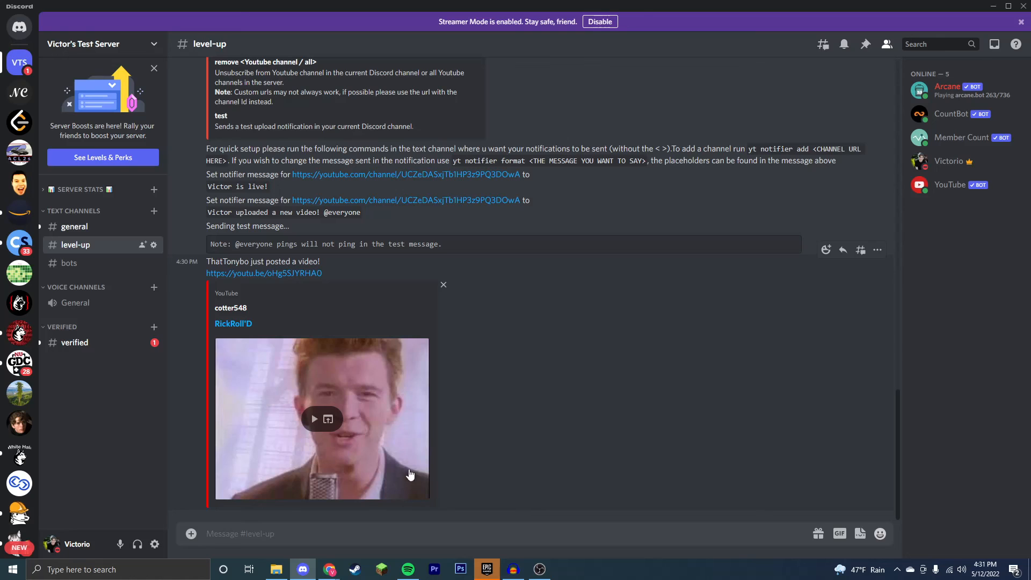
mouse_move(644, 555)
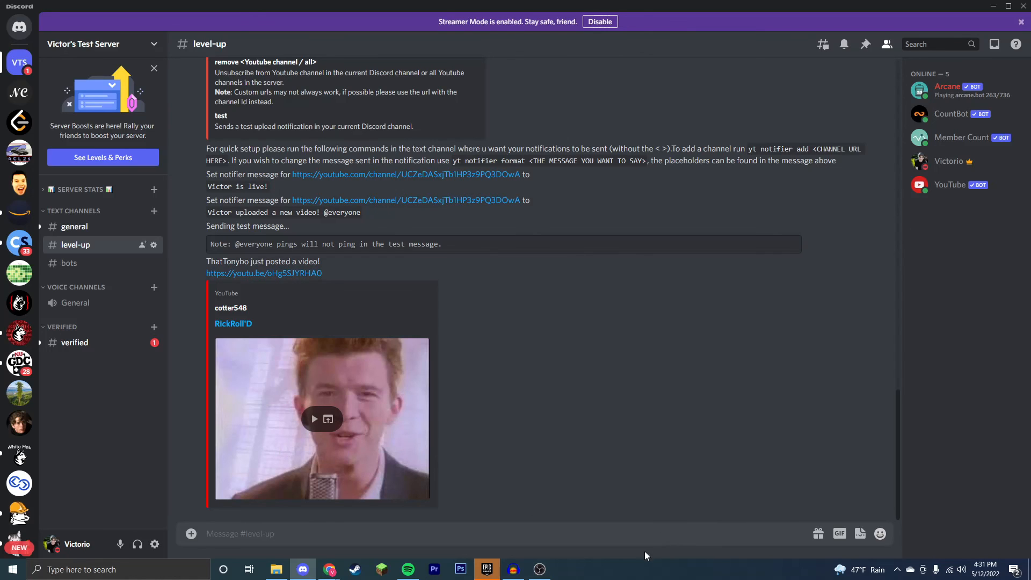
mouse_move(523, 376)
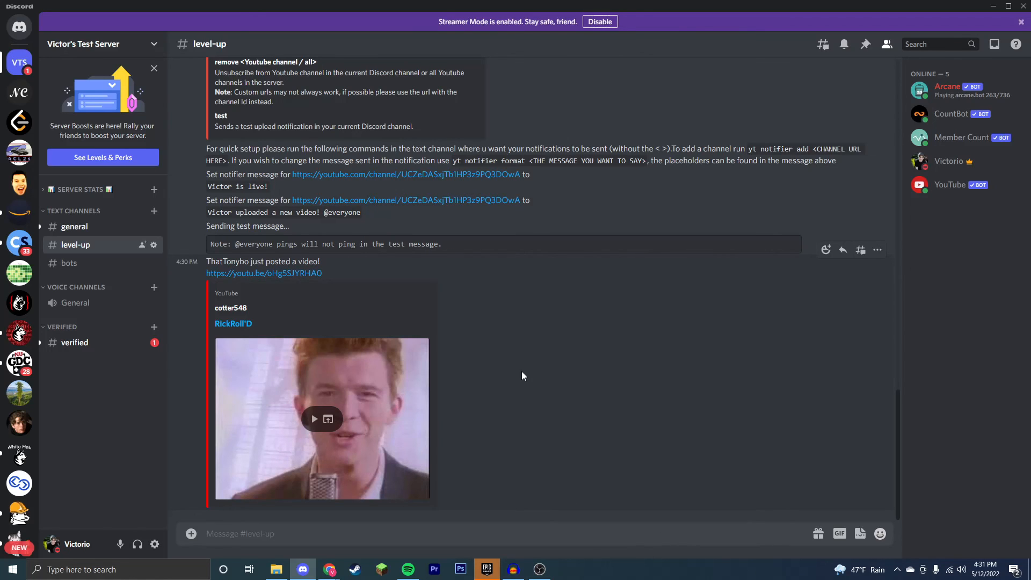
mouse_move(470, 451)
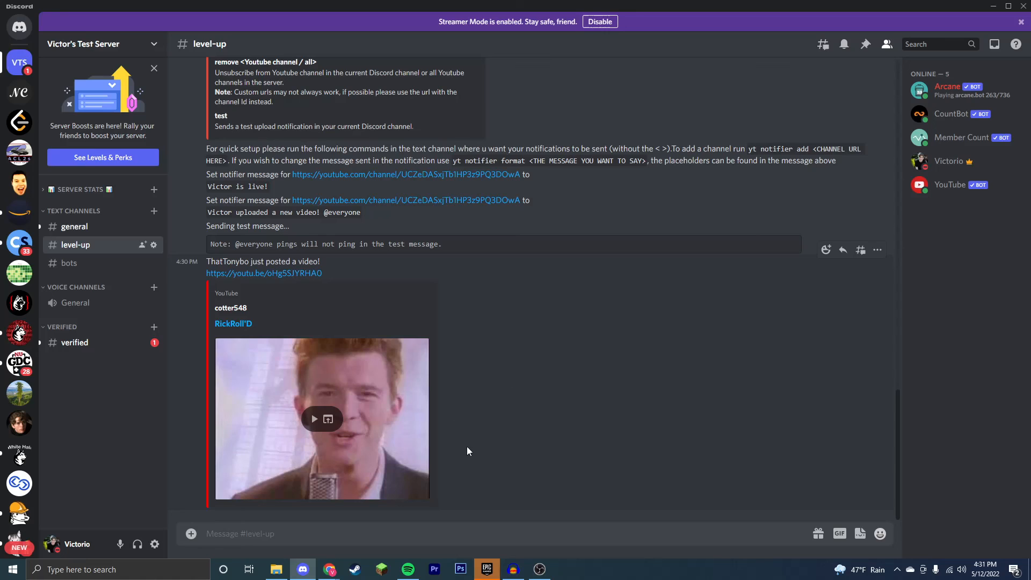
mouse_move(490, 567)
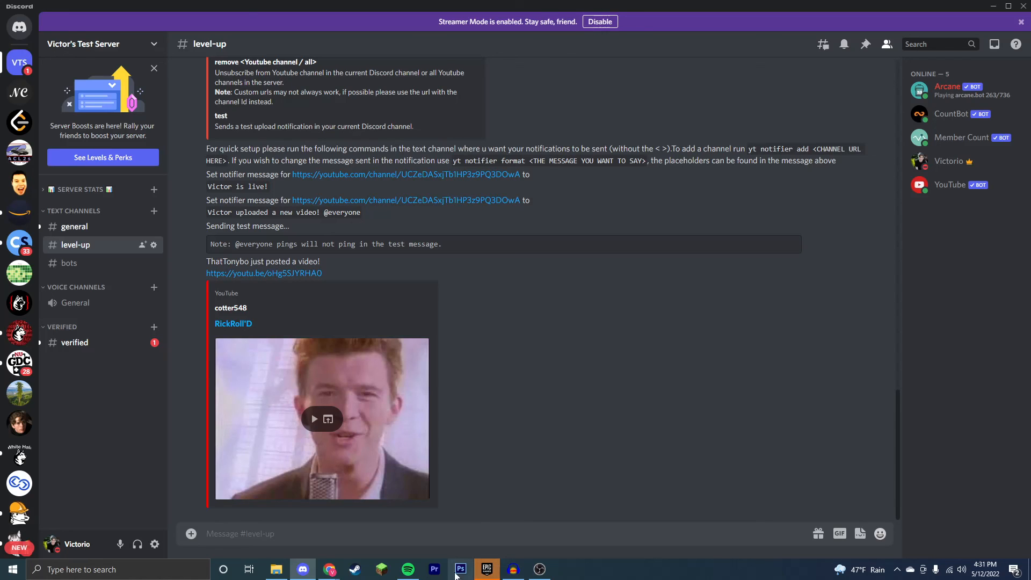
scroll(down, 3)
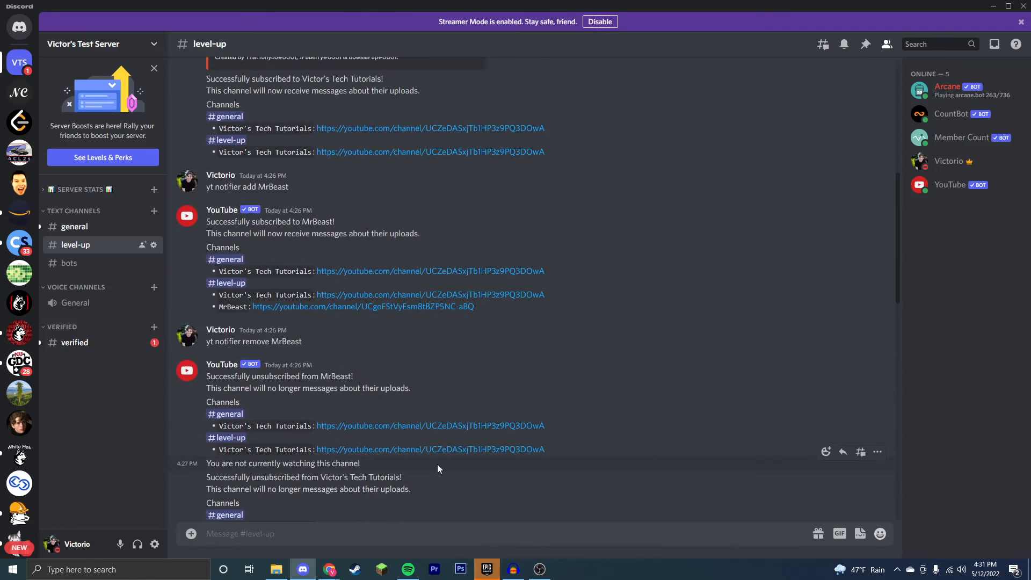
scroll(up, 3)
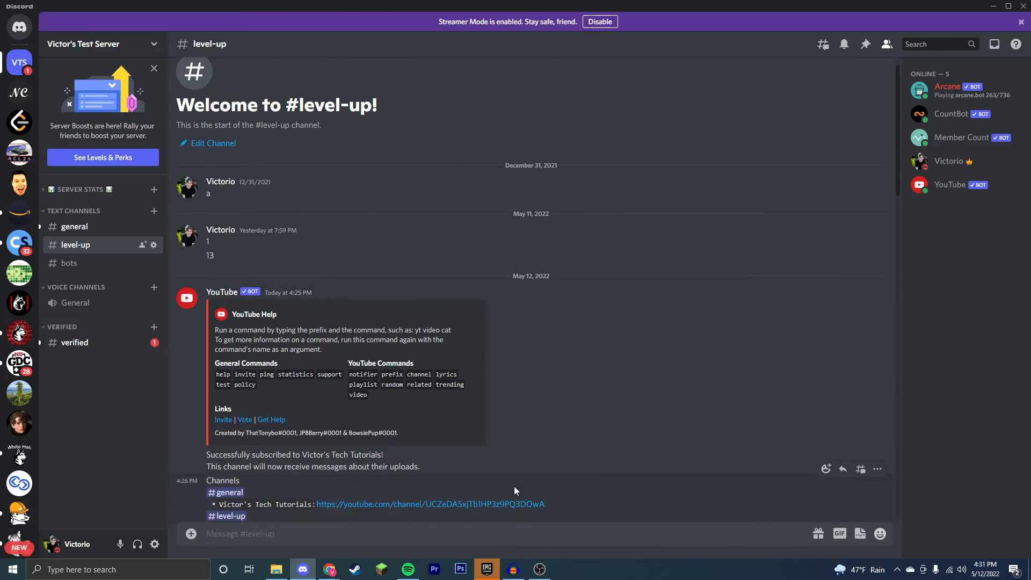
mouse_move(392, 353)
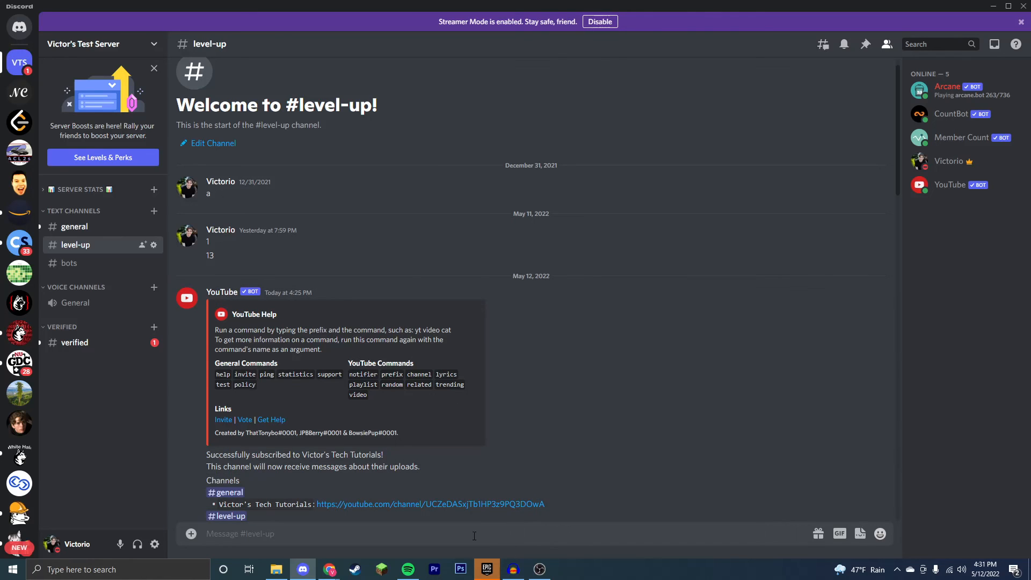
mouse_move(538, 569)
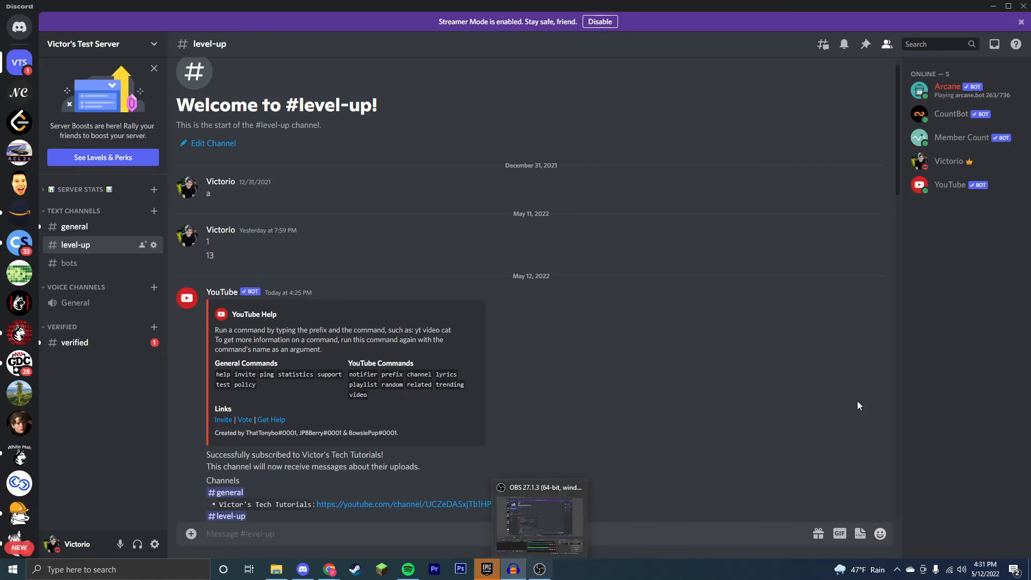